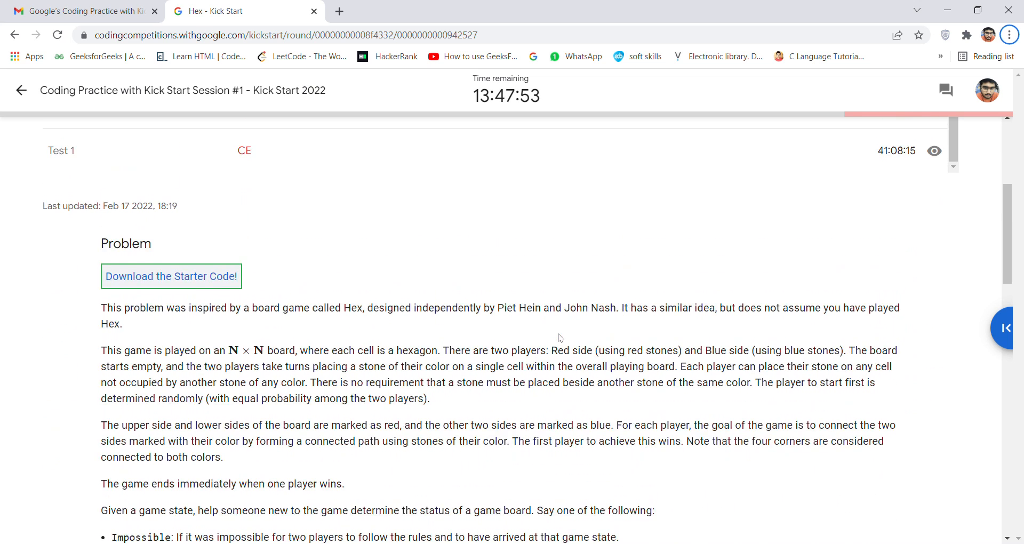
- Scroll the Hex statement through the rules, four outcomes and the 6×6 blue-win example board
{"action": "scroll", "scroll_direction": "down", "scroll_amount": 3}
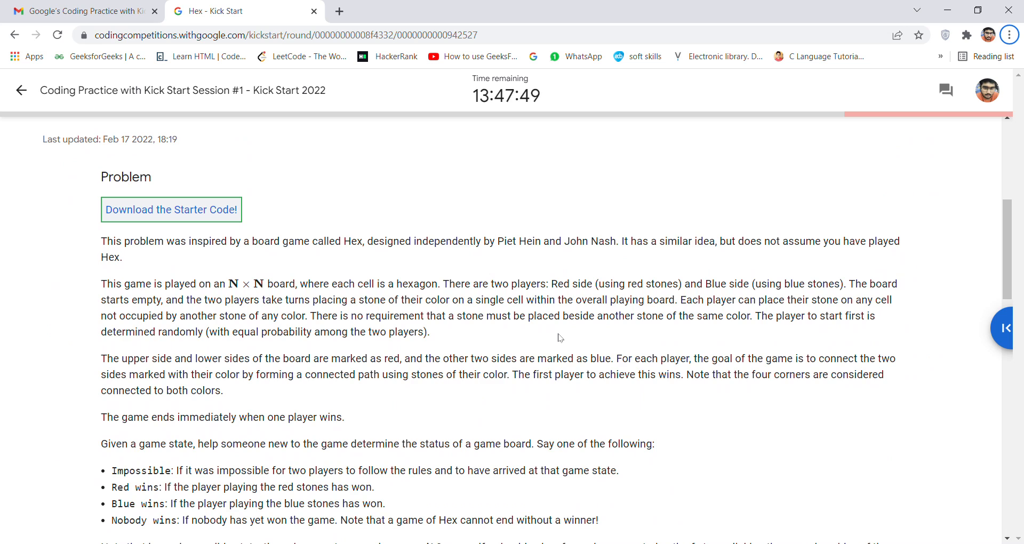
{"action": "scroll", "scroll_direction": "down", "scroll_amount": 3}
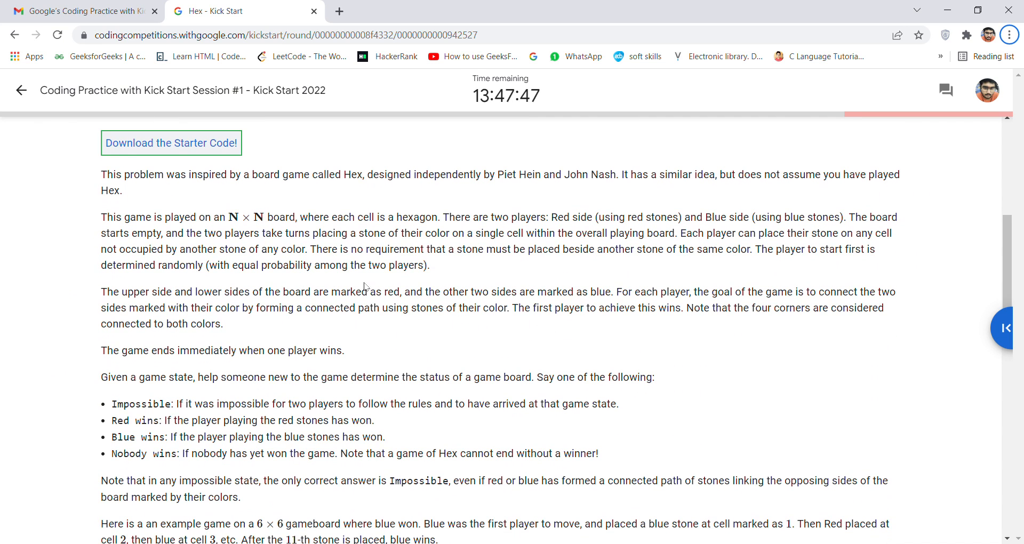
{"action": "mouse_move", "coordinate": [261, 245]}
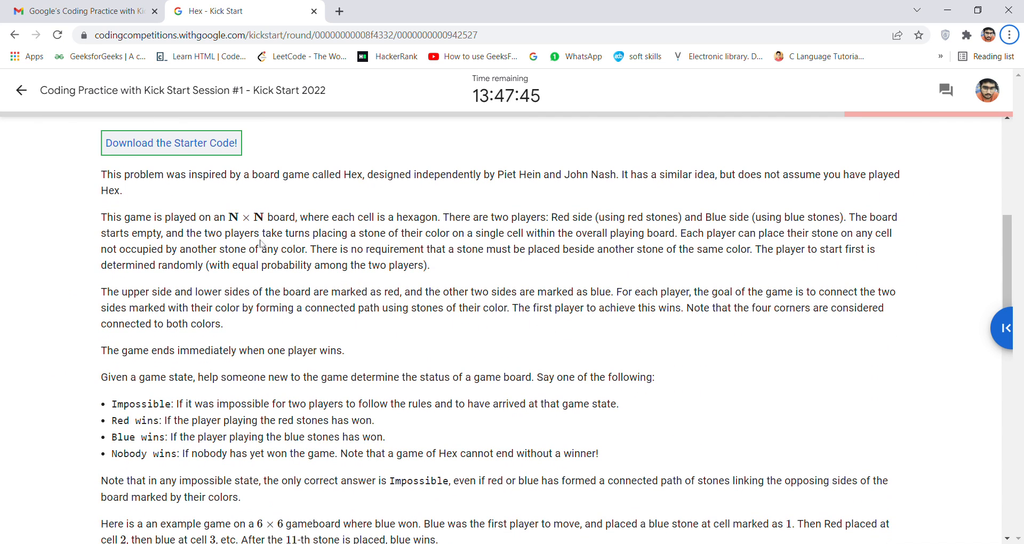
{"action": "scroll", "scroll_direction": "down", "scroll_amount": 3}
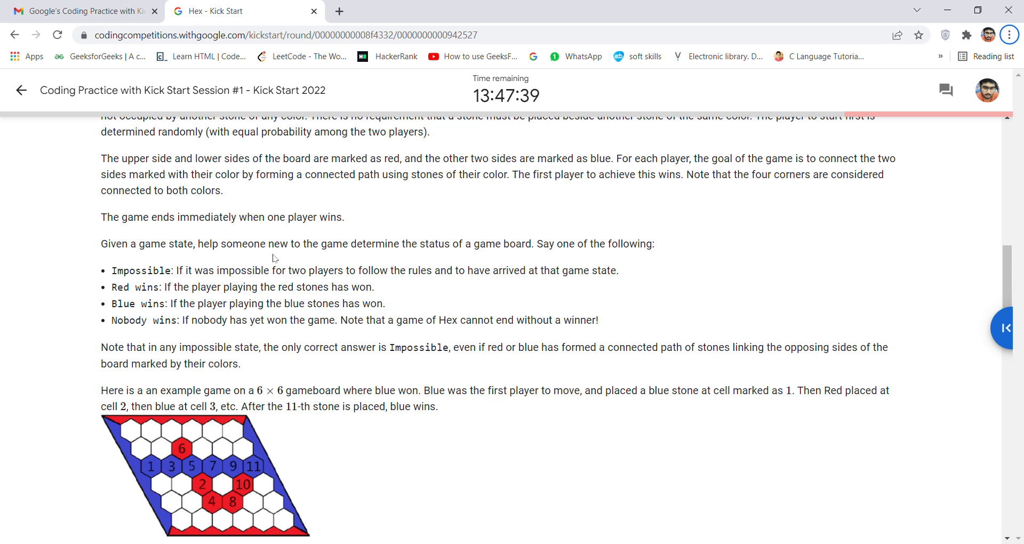
- Scroll past the example board through the Input, Output, Limits and both Test Set sections
{"action": "scroll", "scroll_direction": "down", "scroll_amount": 3}
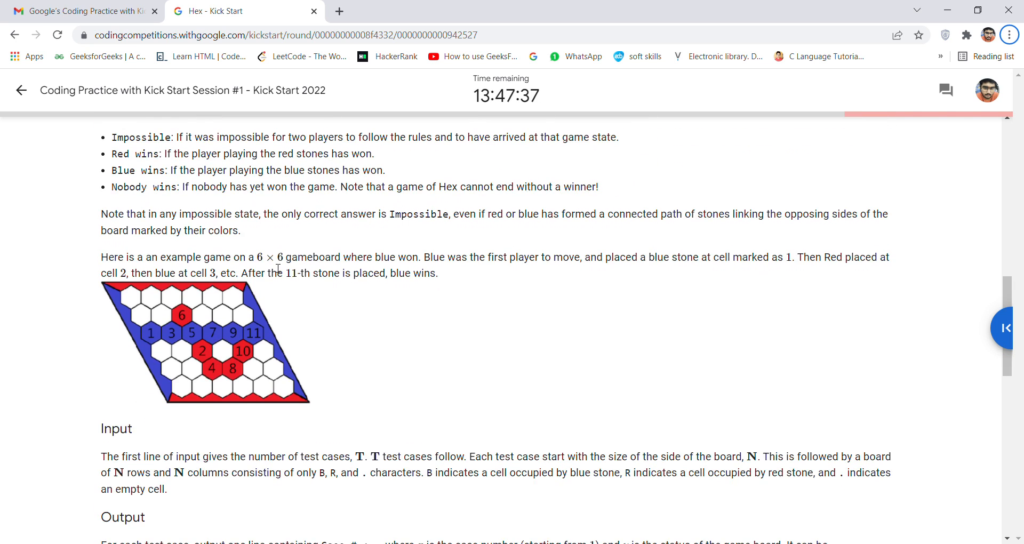
{"action": "scroll", "scroll_direction": "down", "scroll_amount": 3}
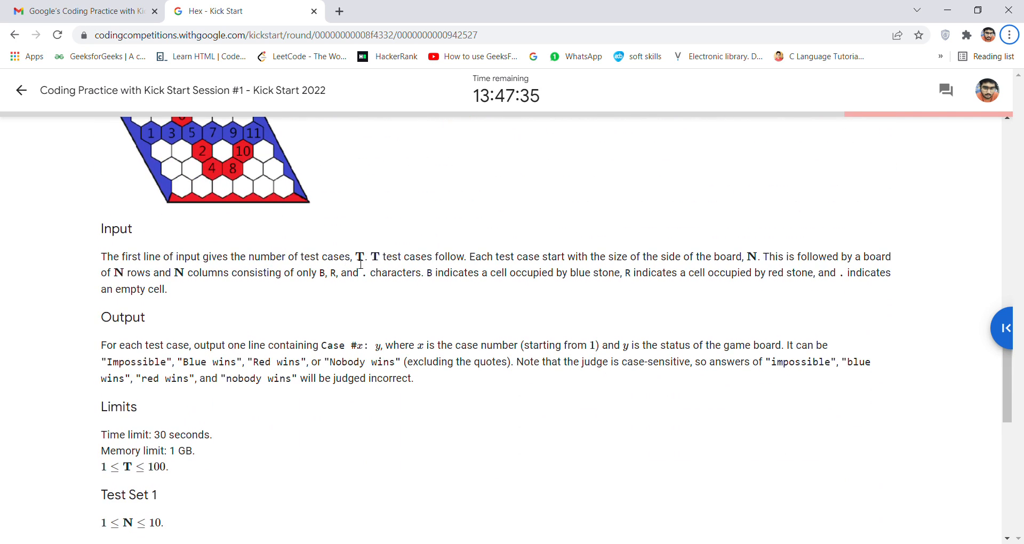
{"action": "mouse_move", "coordinate": [680, 281]}
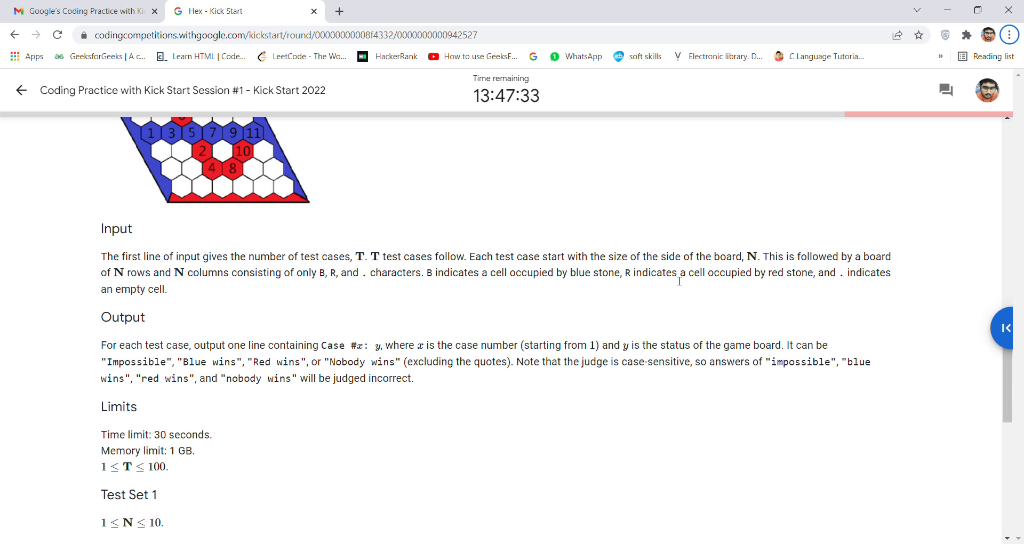
{"action": "mouse_move", "coordinate": [444, 271]}
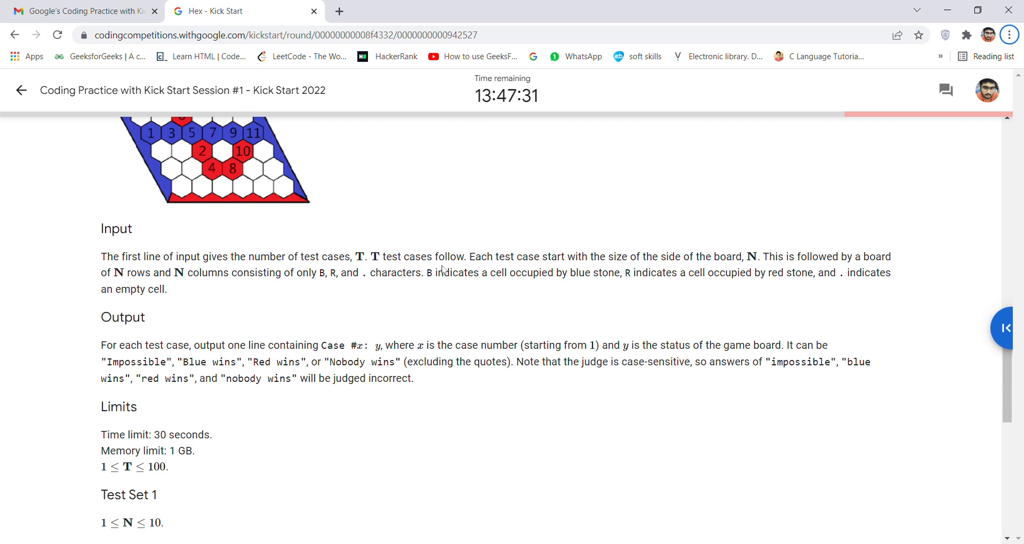
{"action": "scroll", "scroll_direction": "down", "scroll_amount": 3}
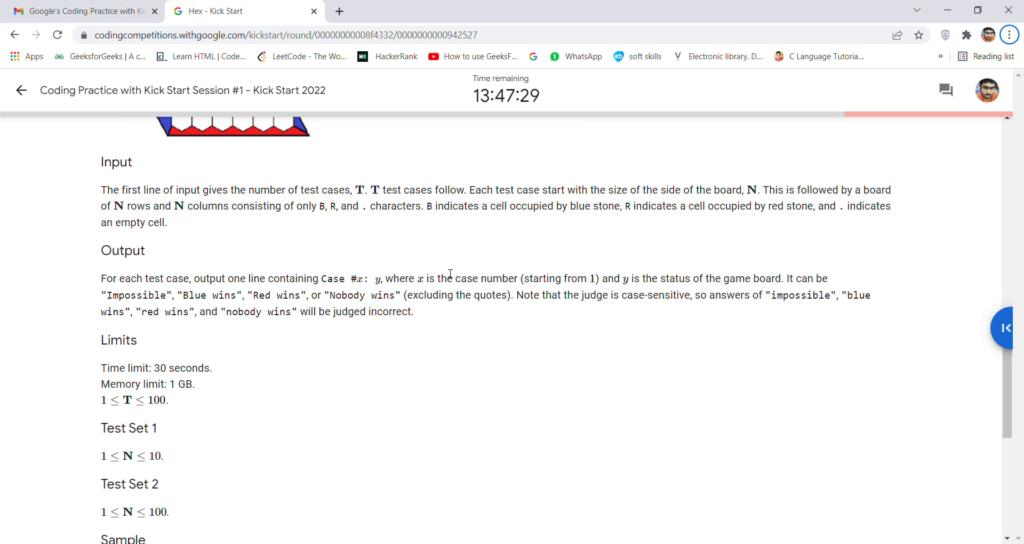
{"action": "scroll", "scroll_direction": "down", "scroll_amount": 3}
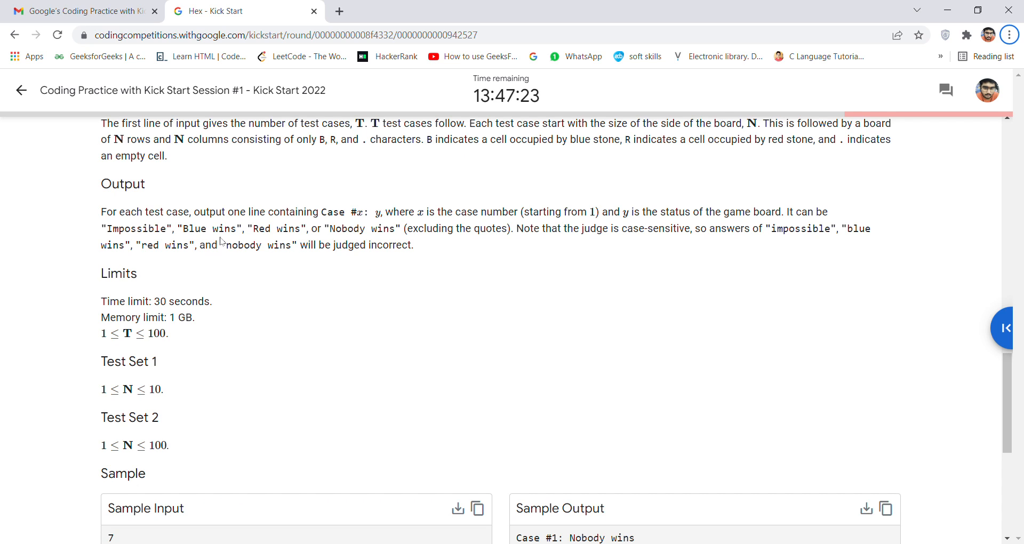
- Scroll down to read the Sample Input and Output boxes
{"action": "scroll", "scroll_direction": "down", "scroll_amount": 3}
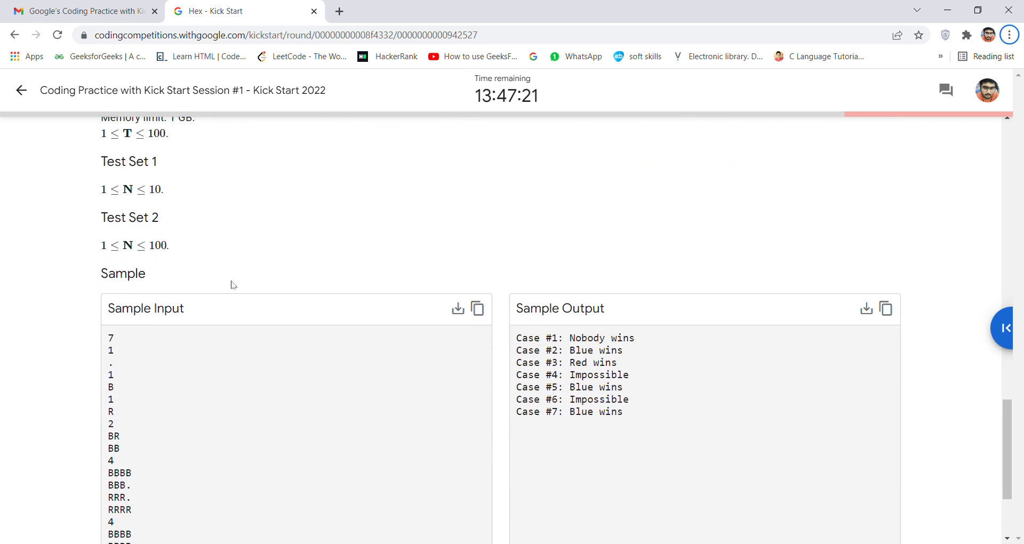
{"action": "scroll", "scroll_direction": "down", "scroll_amount": 3}
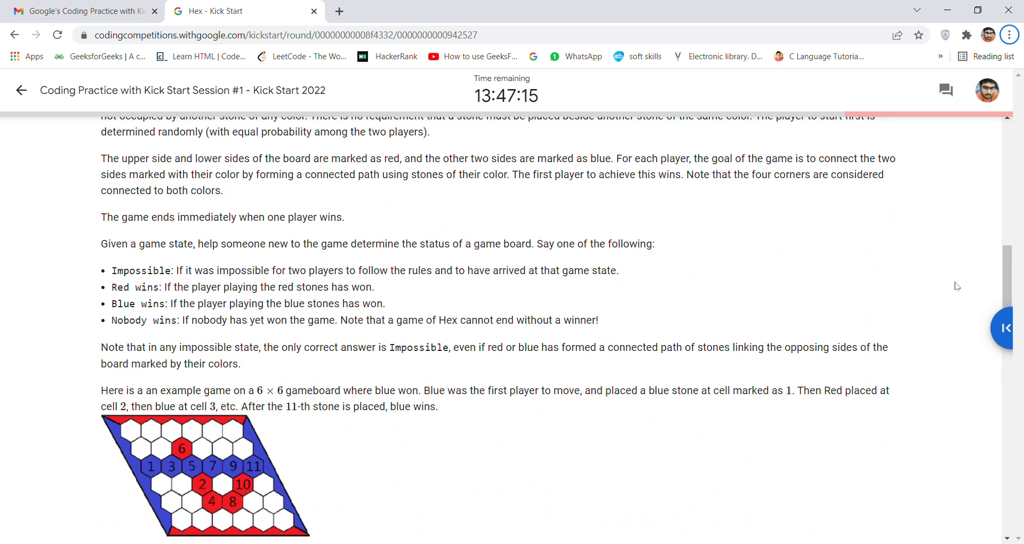
- Expand the code editor panel and scroll through the C++ board-reading and row/column win checks
{"action": "left_click", "coordinate": [1008, 327]}
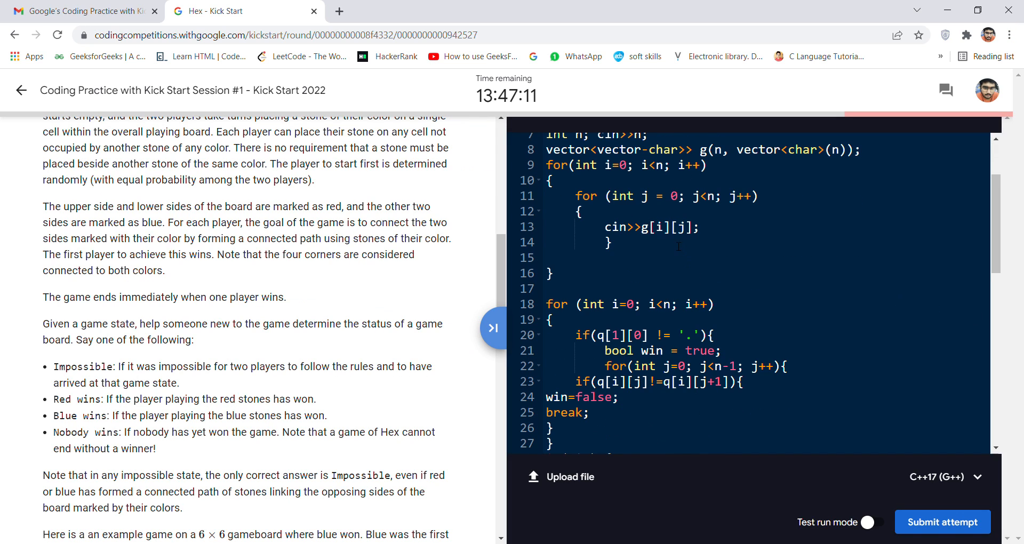
{"action": "scroll", "scroll_direction": "down", "scroll_amount": 3}
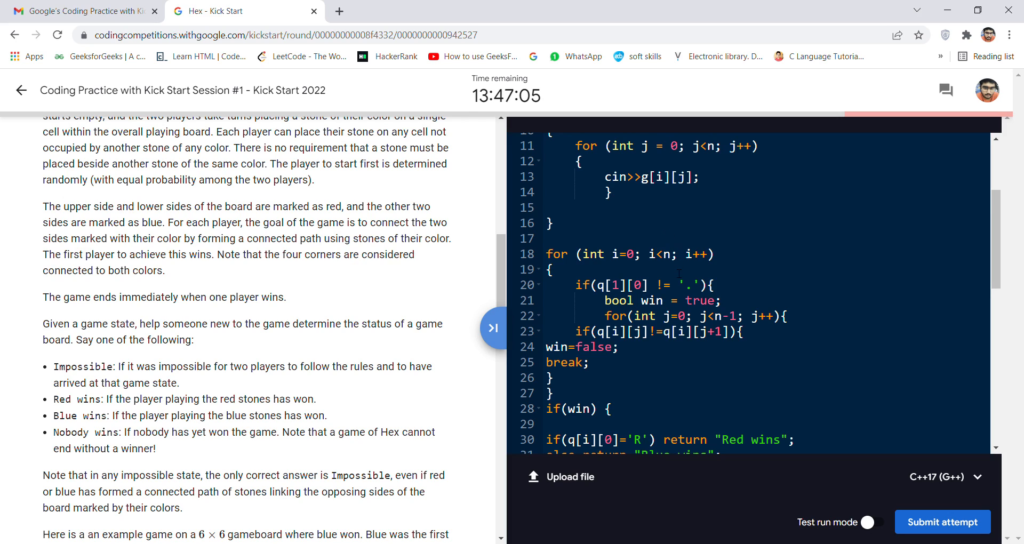
{"action": "scroll", "scroll_direction": "down", "scroll_amount": 3}
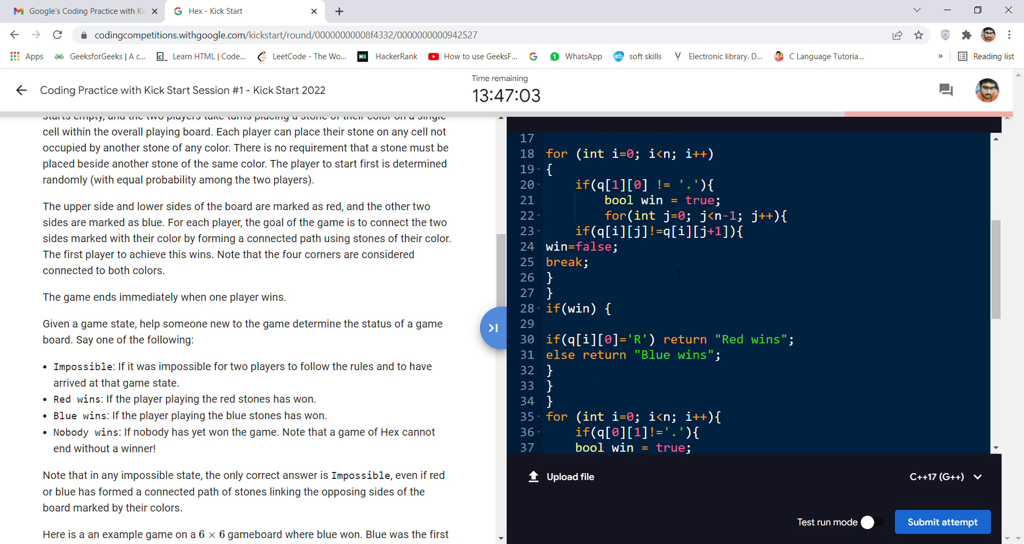
{"action": "scroll", "scroll_direction": "down", "scroll_amount": 3}
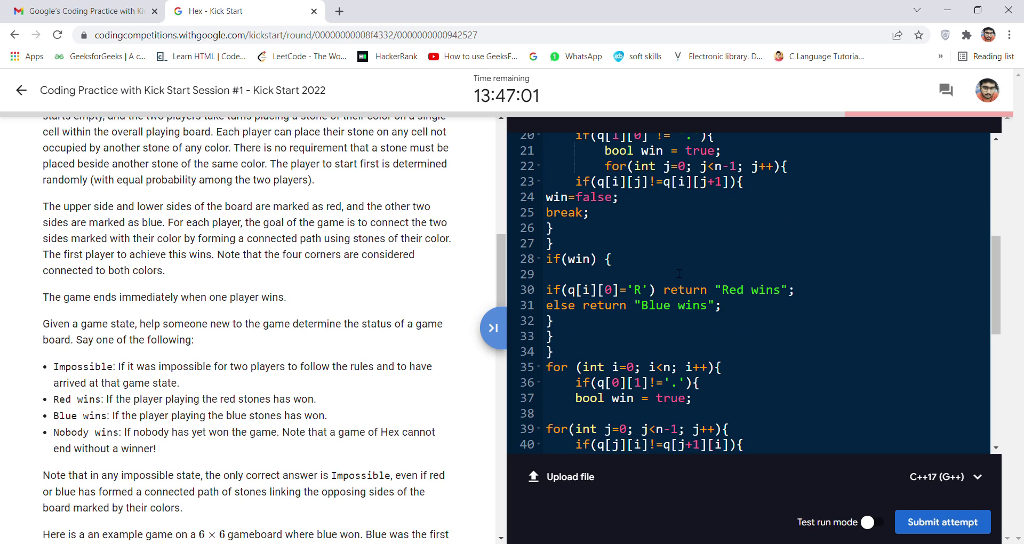
{"action": "scroll", "scroll_direction": "down", "scroll_amount": 3}
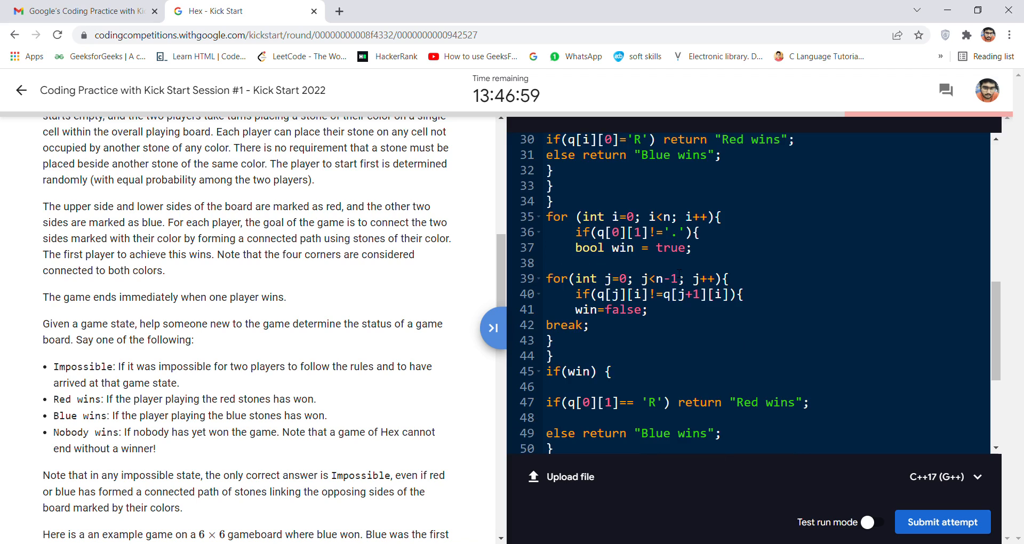